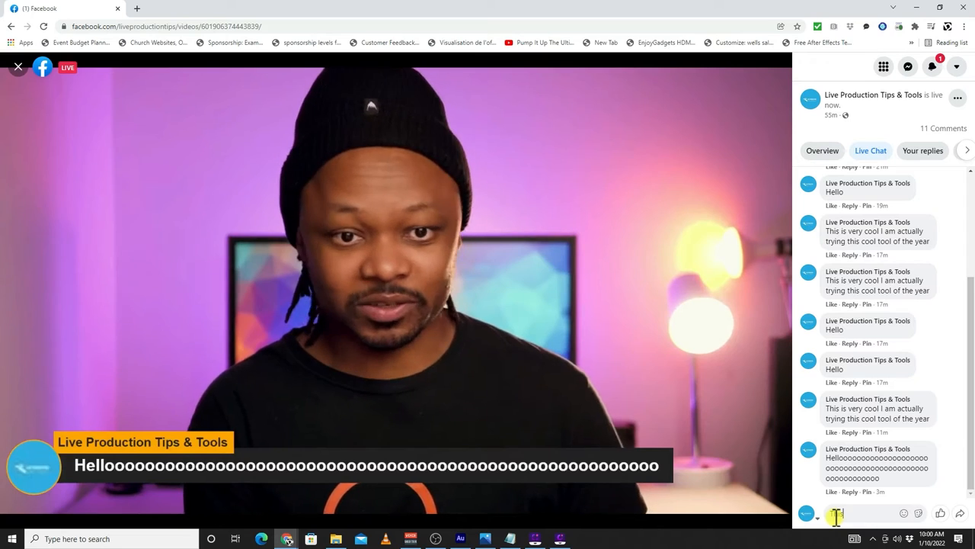
- Type a Hellooo comment ('...is so...') into the Facebook Live comment box
{"action": "type", "text": "is so"}
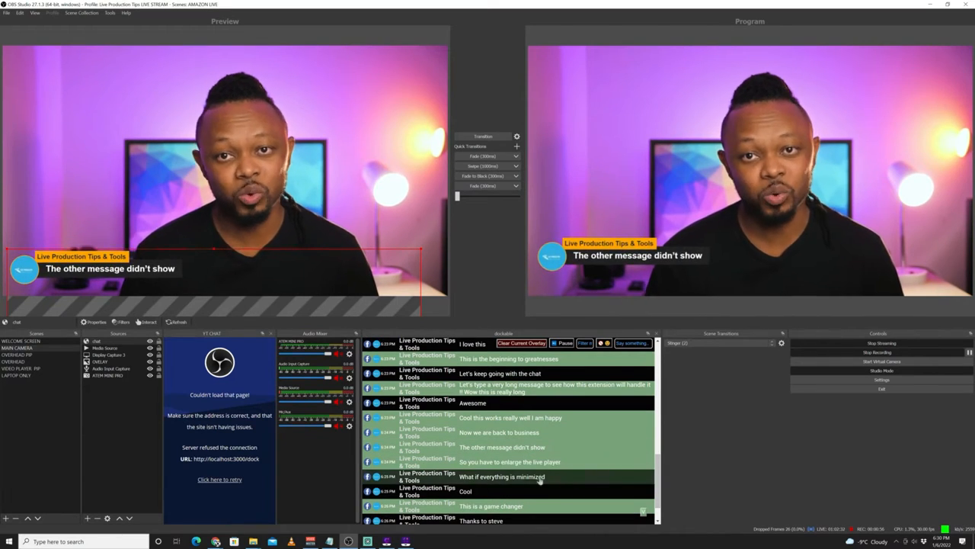
{"action": "left_click", "coordinate": [289, 539]}
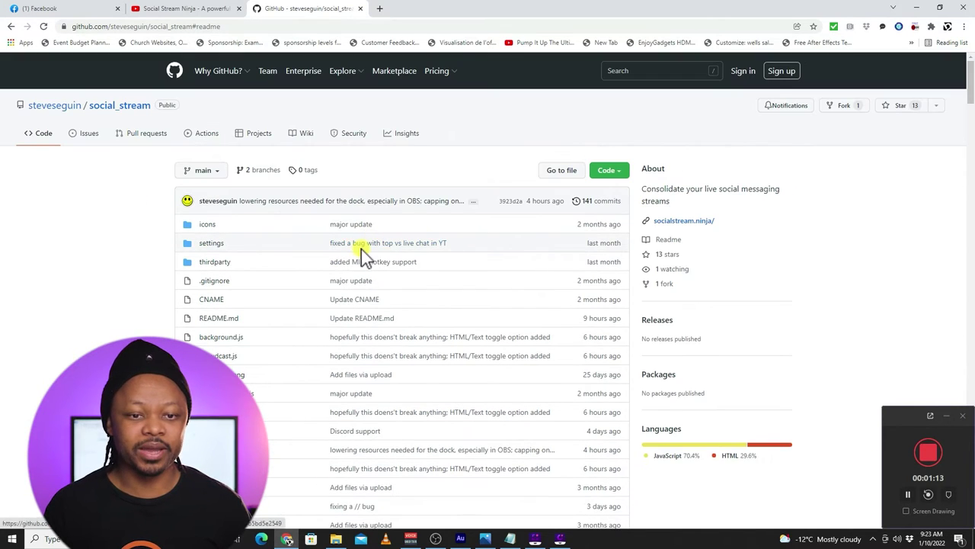
- Download the social_stream repository as a ZIP from the Code menu
{"action": "scroll", "scroll_direction": "down", "scroll_amount": 3}
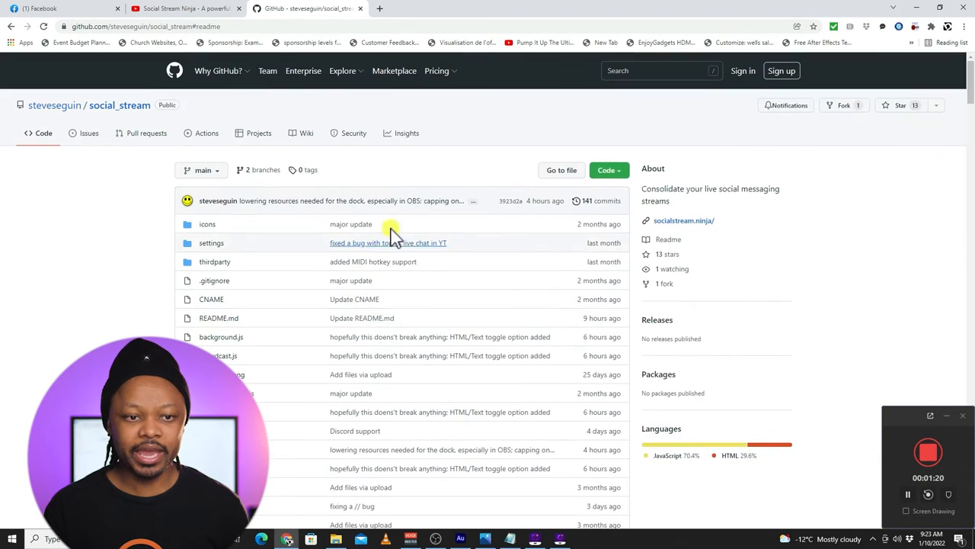
{"action": "mouse_move", "coordinate": [609, 170]}
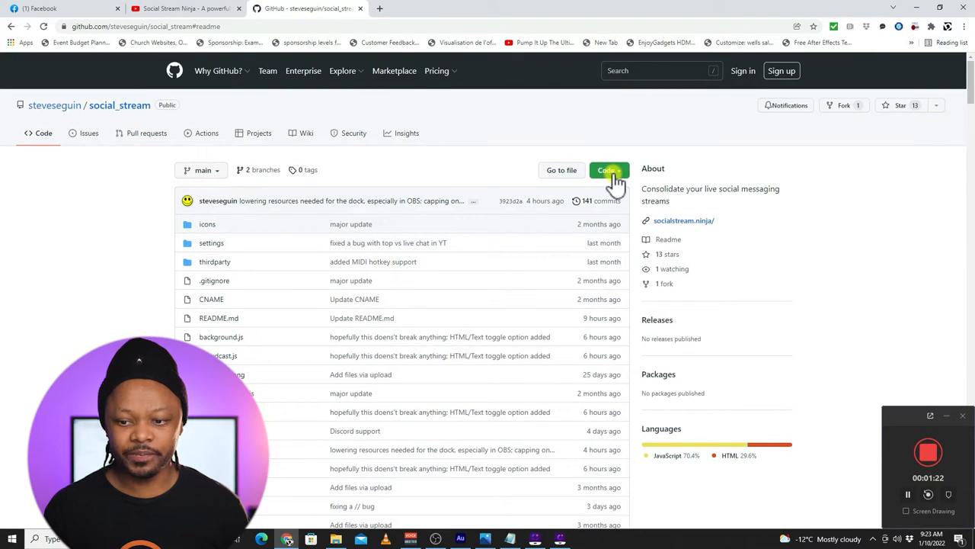
{"action": "left_click", "coordinate": [608, 169]}
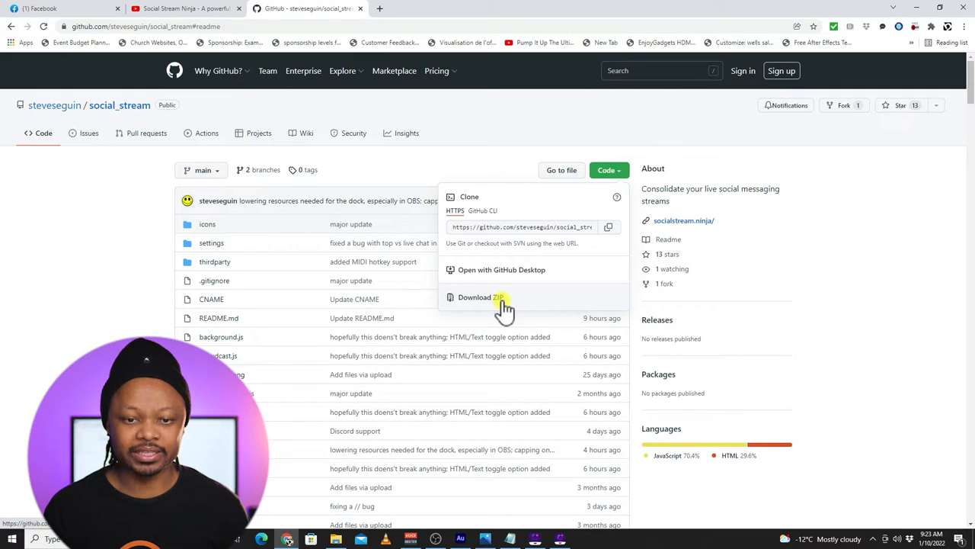
{"action": "left_click", "coordinate": [491, 297]}
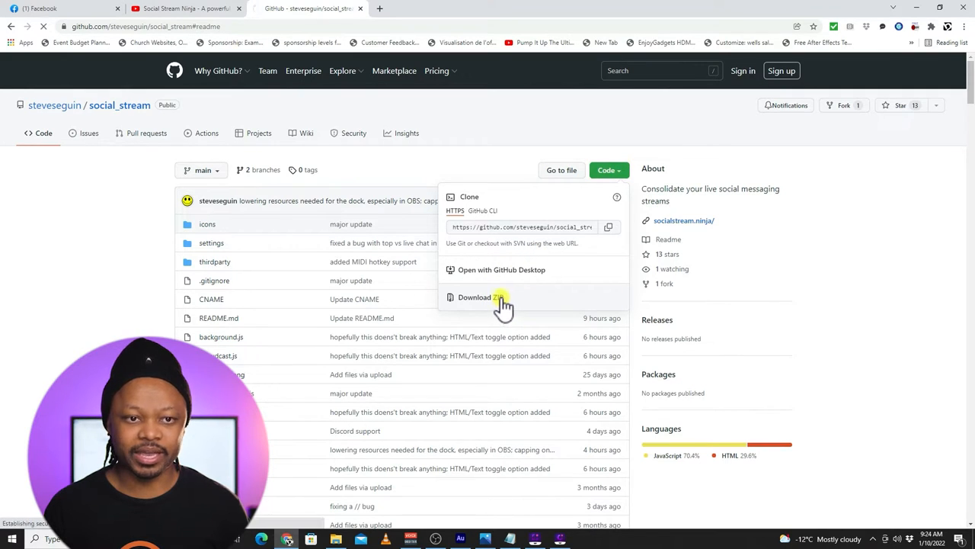
{"action": "left_click", "coordinate": [474, 297]}
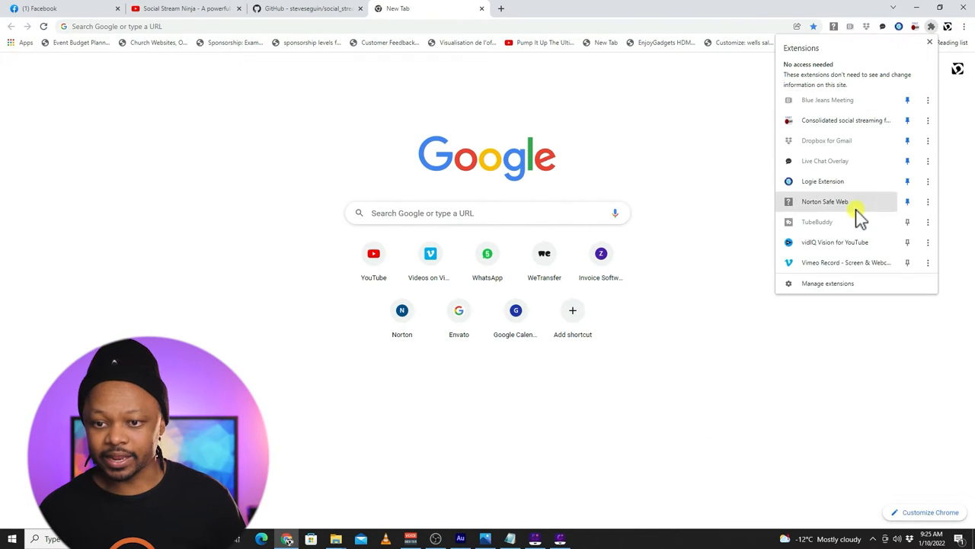
- Load the unzipped social streaming extension folder as an unpacked Chrome extension
{"action": "left_click", "coordinate": [828, 284]}
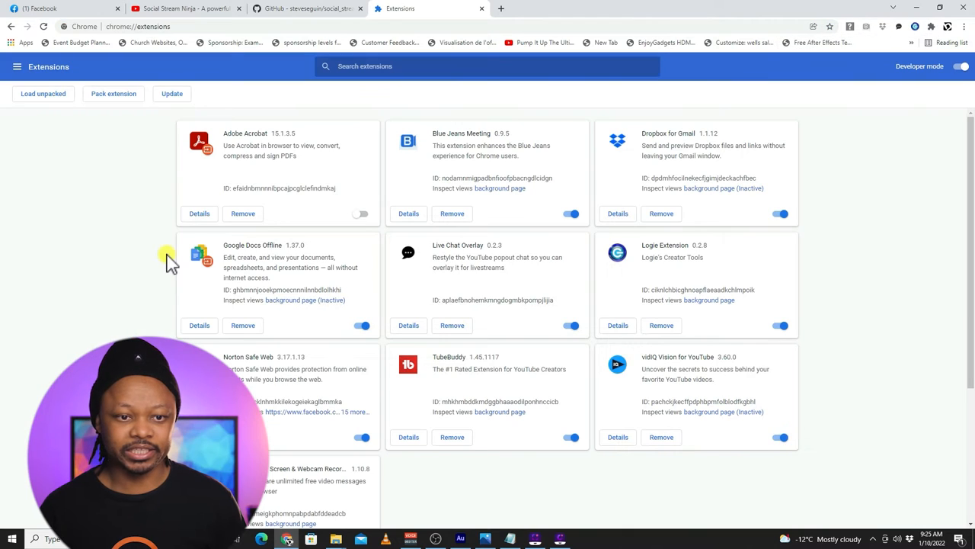
{"action": "mouse_move", "coordinate": [828, 114]}
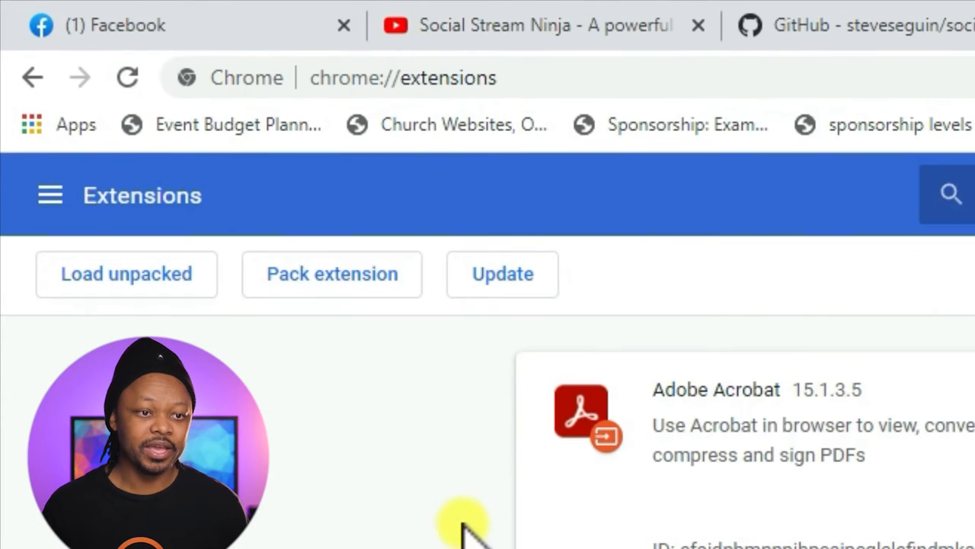
{"action": "mouse_move", "coordinate": [263, 312]}
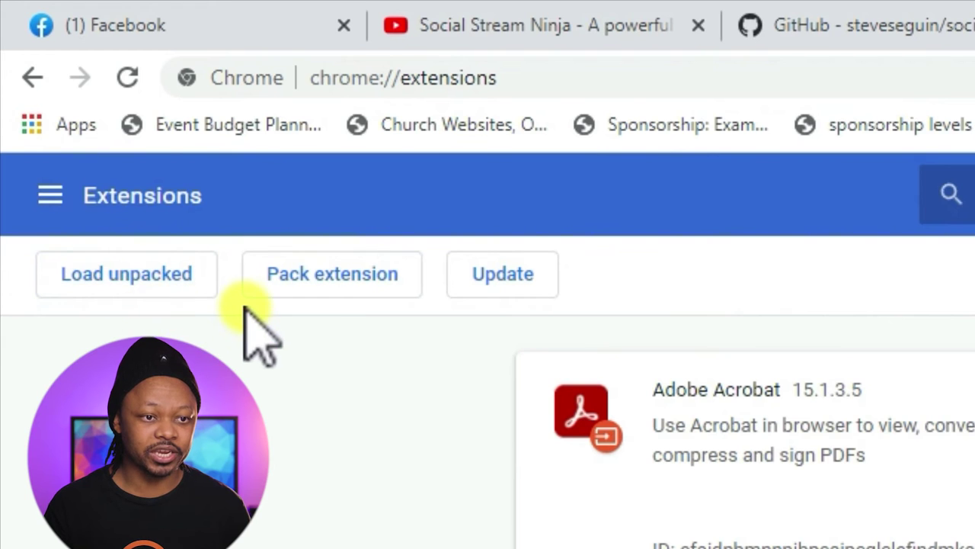
{"action": "left_click", "coordinate": [126, 273]}
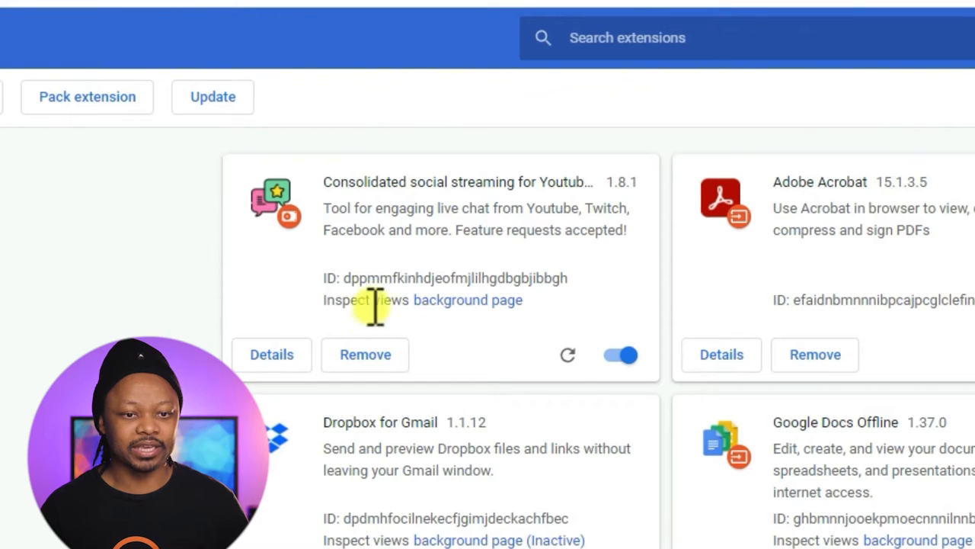
{"action": "mouse_move", "coordinate": [349, 236]}
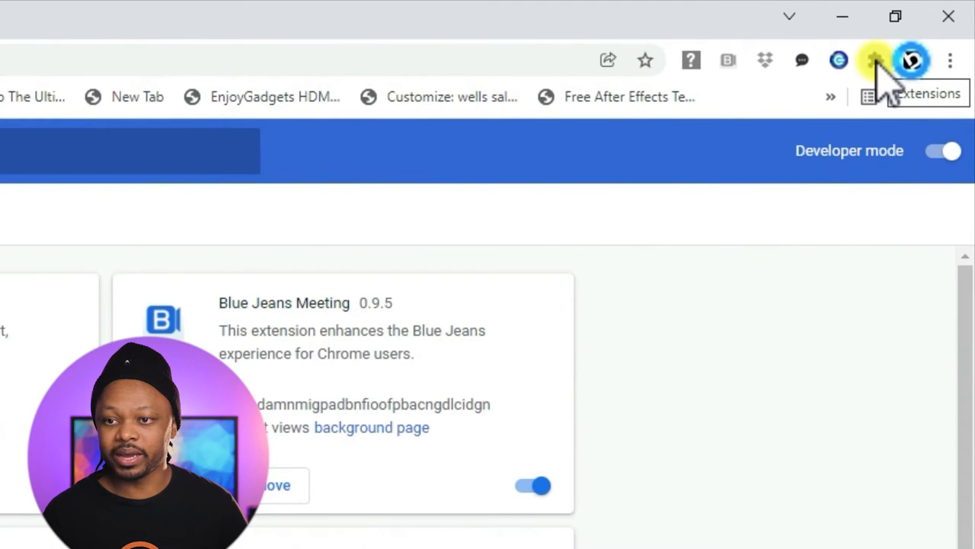
- Pin the Consolidated social streaming extension to the toolbar and show its settings popup
{"action": "left_click", "coordinate": [872, 58]}
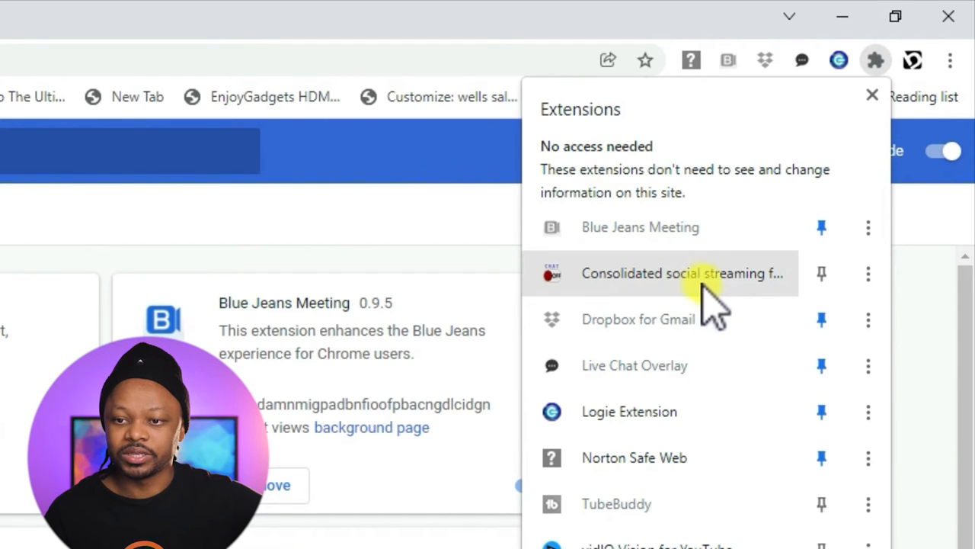
{"action": "mouse_move", "coordinate": [821, 227]}
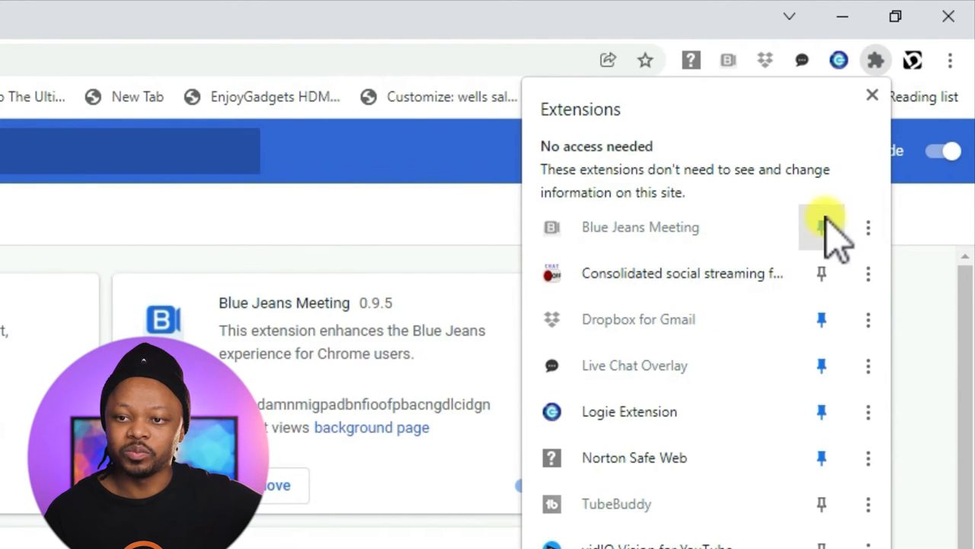
{"action": "left_click", "coordinate": [821, 227]}
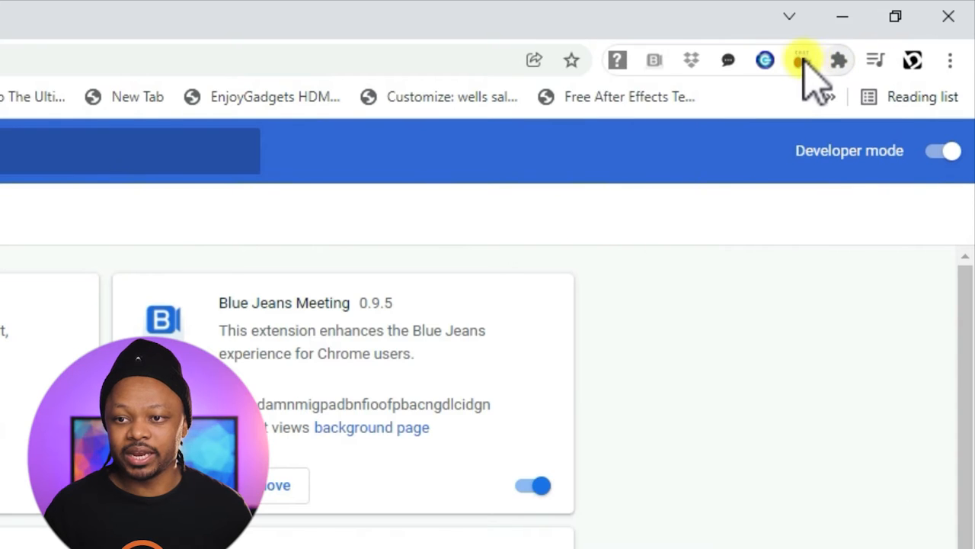
{"action": "left_click", "coordinate": [800, 60]}
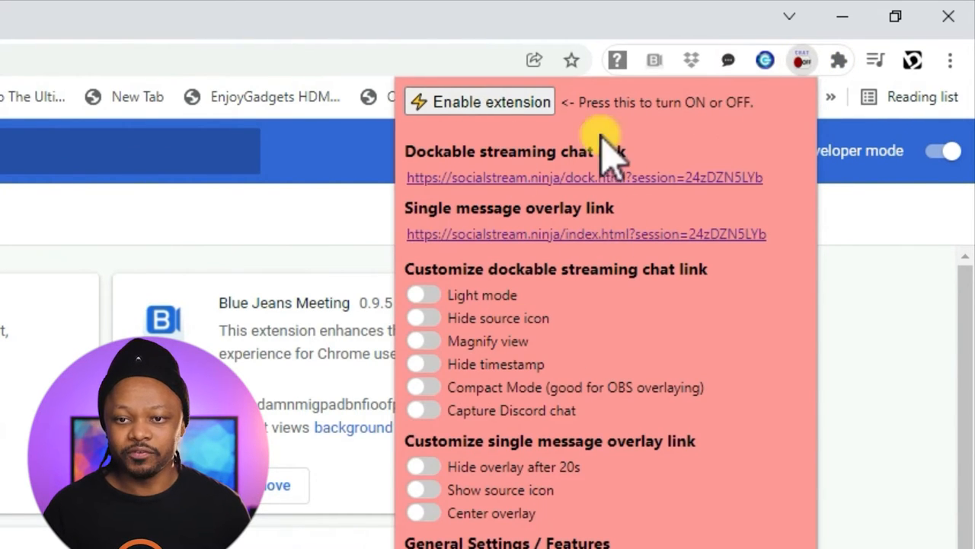
{"action": "mouse_move", "coordinate": [509, 154]}
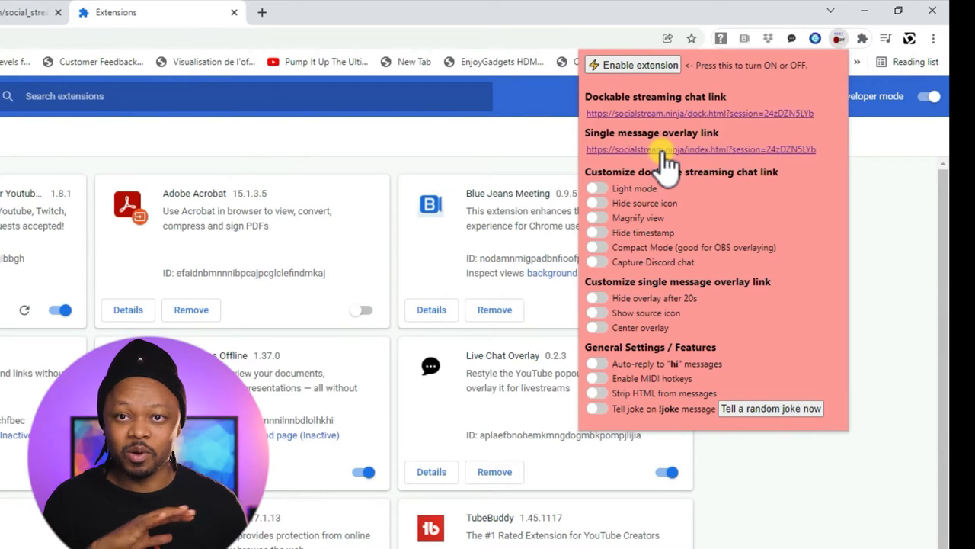
{"action": "mouse_move", "coordinate": [616, 96]}
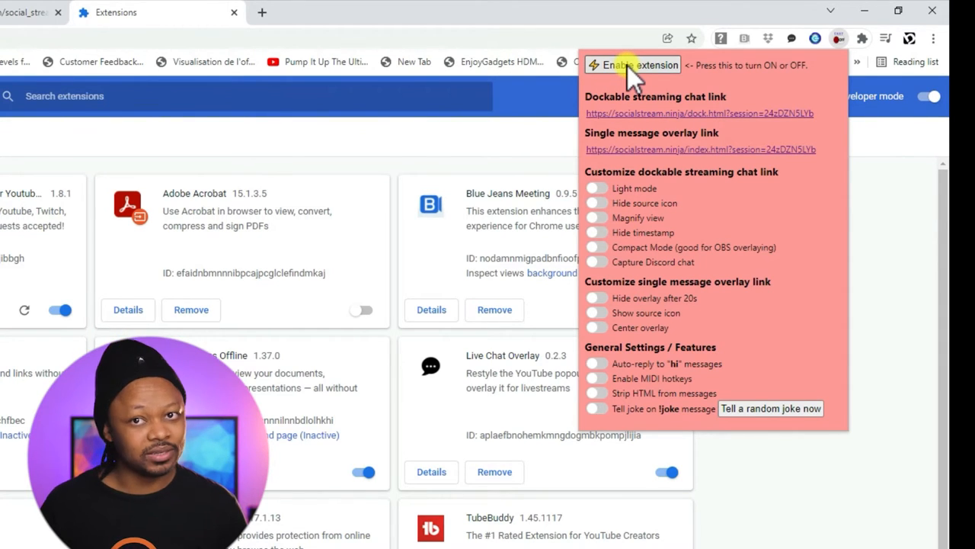
- Turn on the Social Stream Ninja extension with Enable extension
{"action": "left_click", "coordinate": [633, 64]}
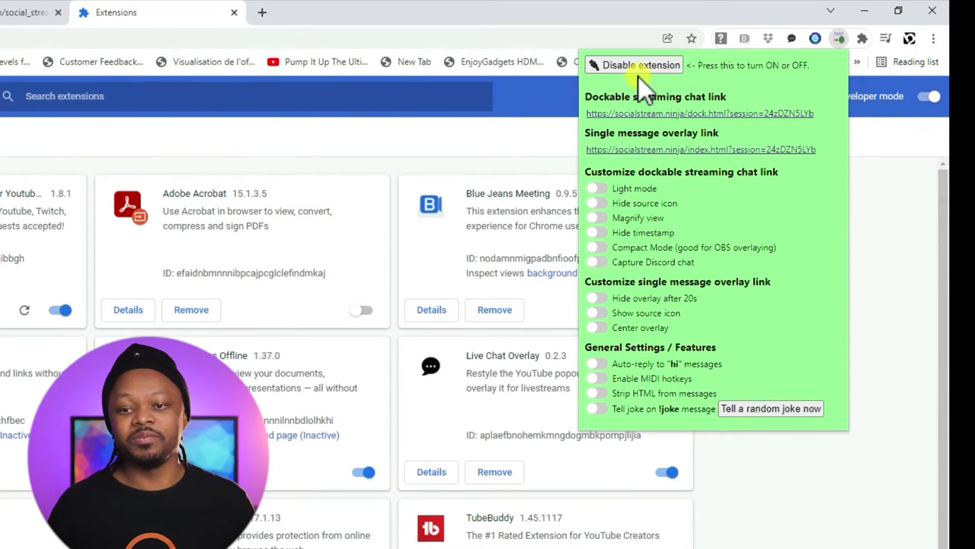
{"action": "mouse_move", "coordinate": [727, 92]}
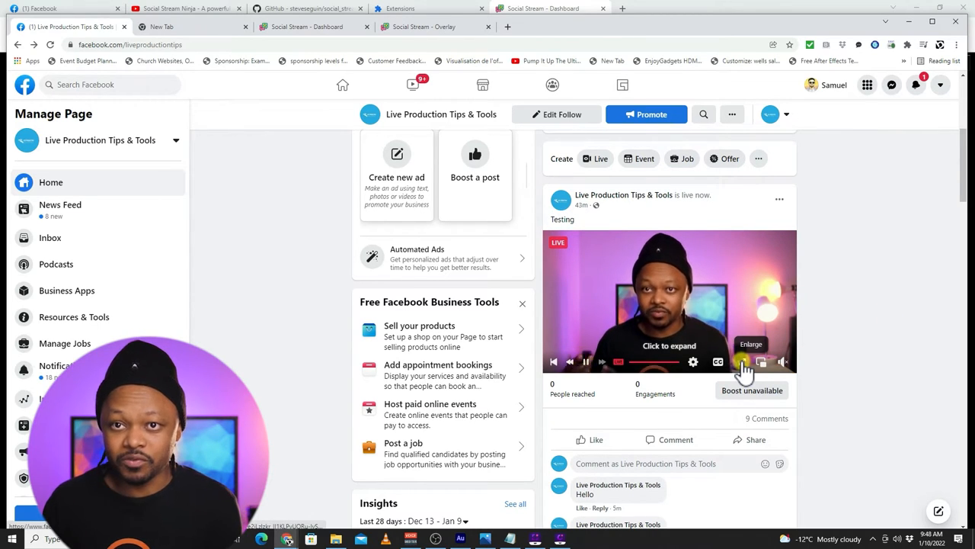
- Scroll to the page's live post and enlarge its video player
{"action": "scroll", "scroll_direction": "down", "scroll_amount": 3}
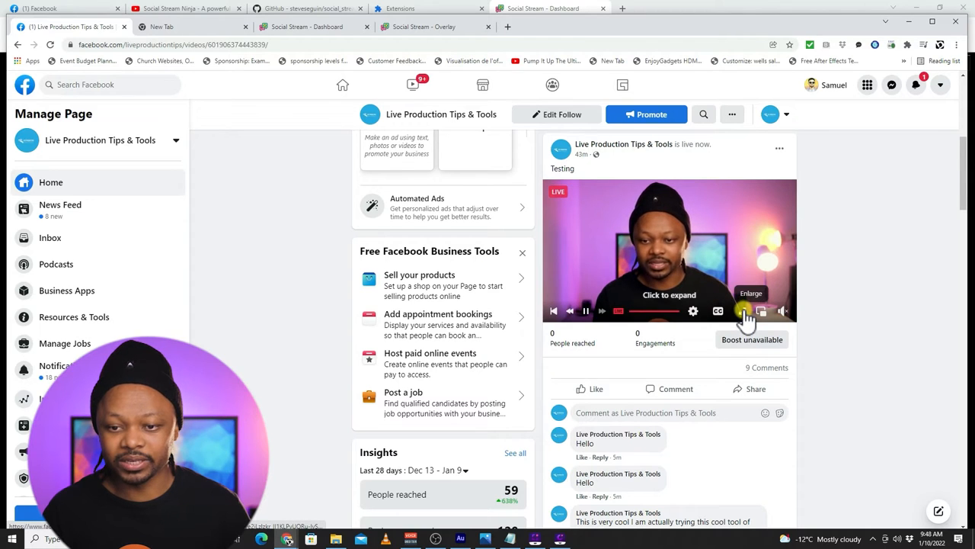
{"action": "left_click", "coordinate": [743, 311]}
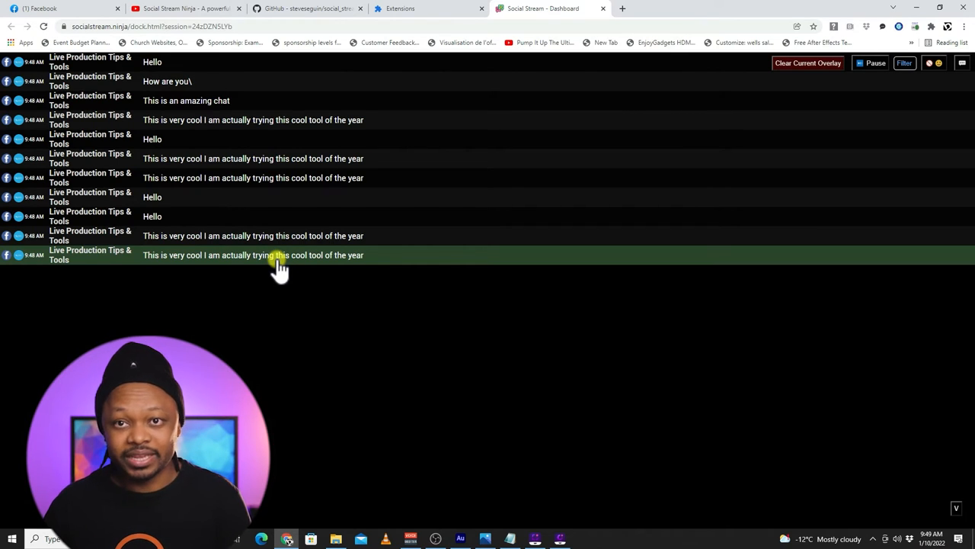
- Send the latest cool-tool comment from the dock to the stream overlay
{"action": "left_click", "coordinate": [437, 537]}
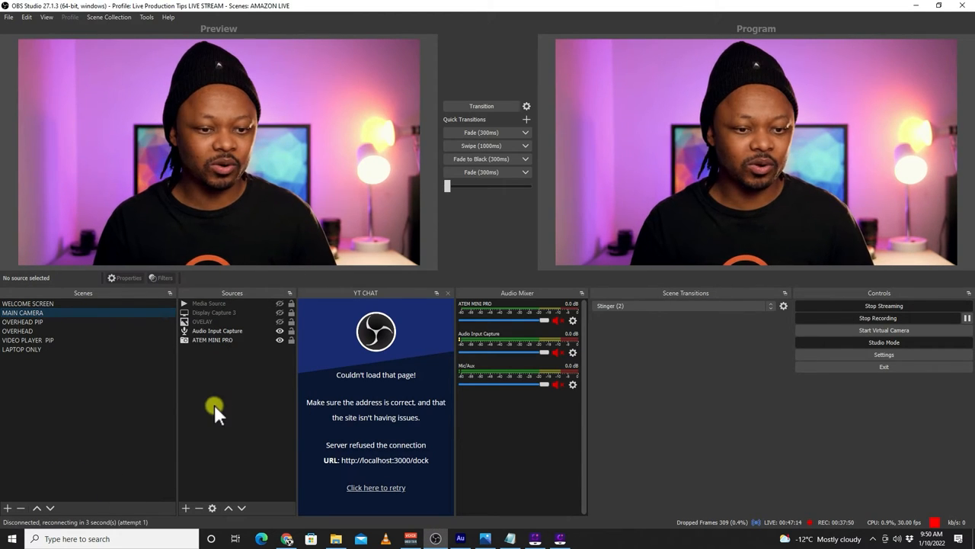
- Add a Browser source named 'Social Ninja chat' to the MAIN CAMERA scene
{"action": "left_click", "coordinate": [186, 507]}
{"action": "type", "text": "Social Ninja chat"}
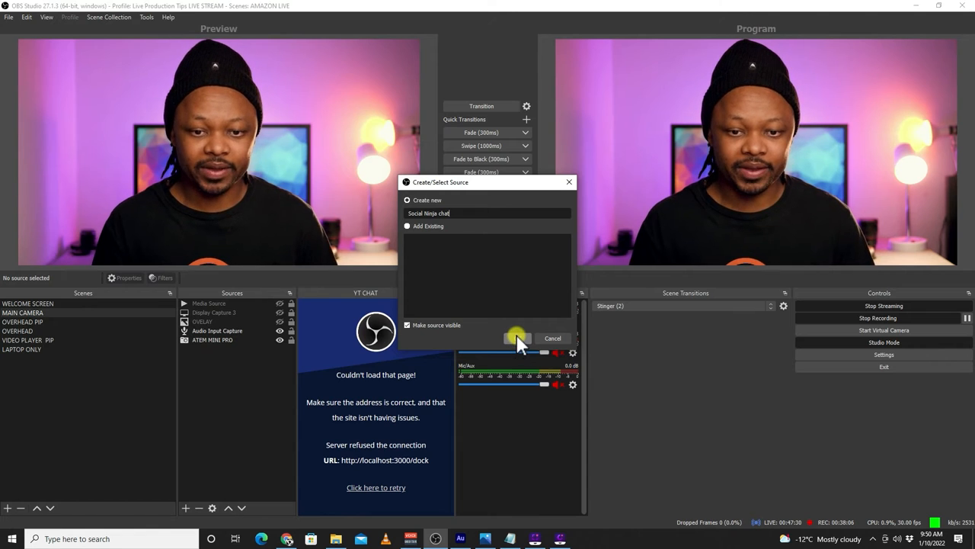
{"action": "left_click", "coordinate": [517, 338]}
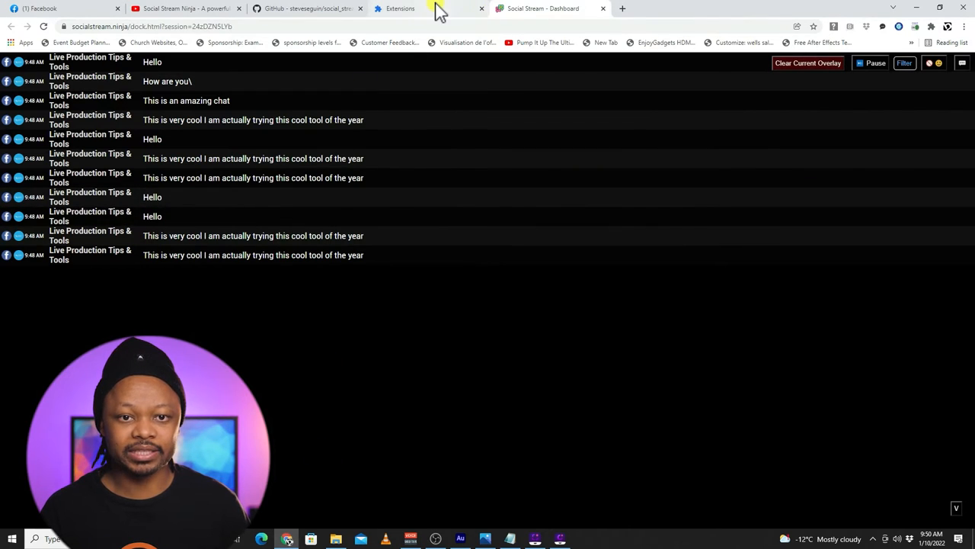
- Open the overlay page in its own tab, feature 'This is an amazing chat', and show the overlay links
{"action": "left_click", "coordinate": [400, 8]}
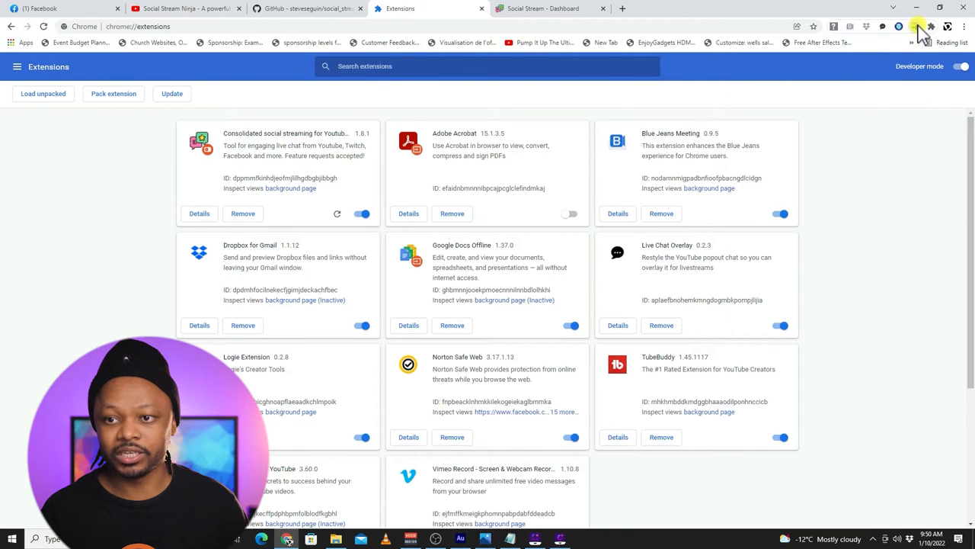
{"action": "left_click", "coordinate": [932, 25]}
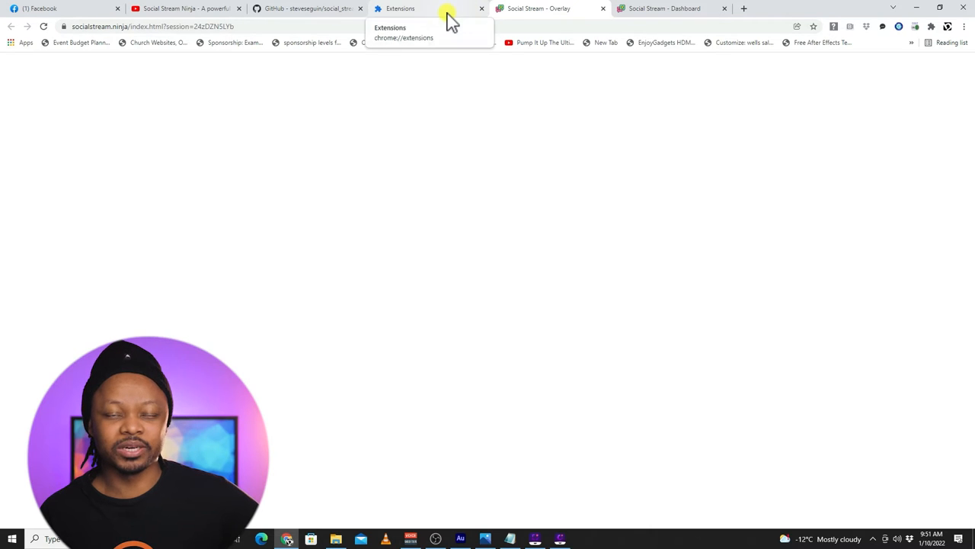
{"action": "left_click", "coordinate": [670, 8]}
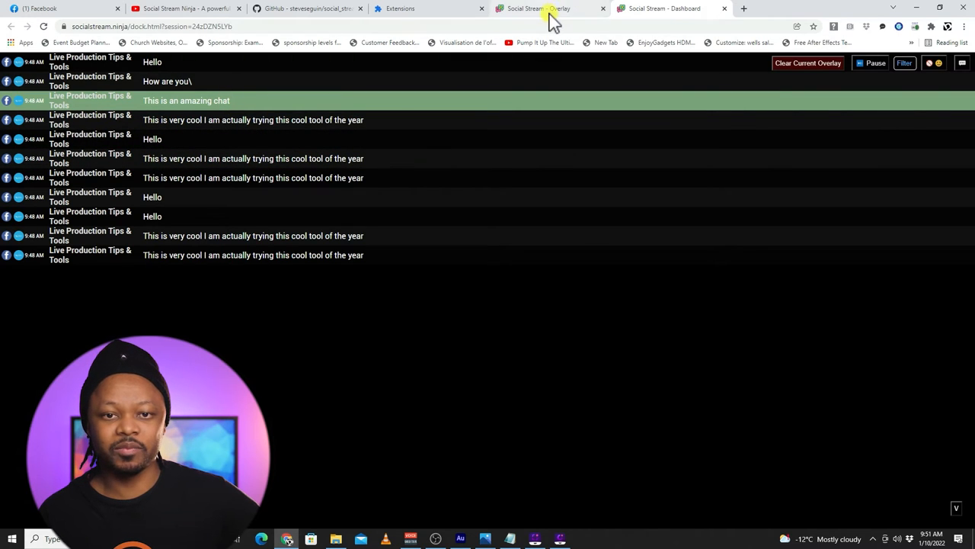
{"action": "left_click", "coordinate": [540, 9]}
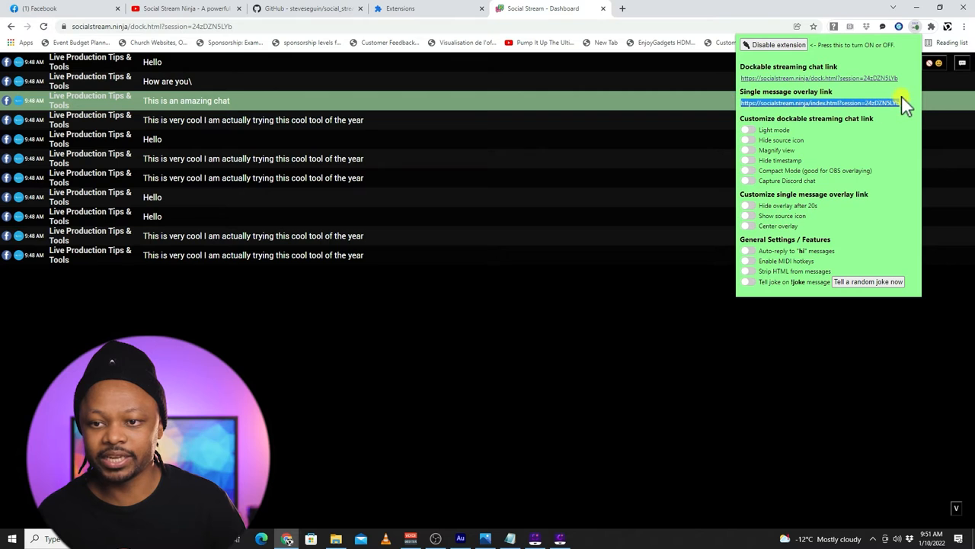
- Point the browser source at the overlay URL, 1920x300, refreshing when the scene activates
{"action": "right_click", "coordinate": [827, 103]}
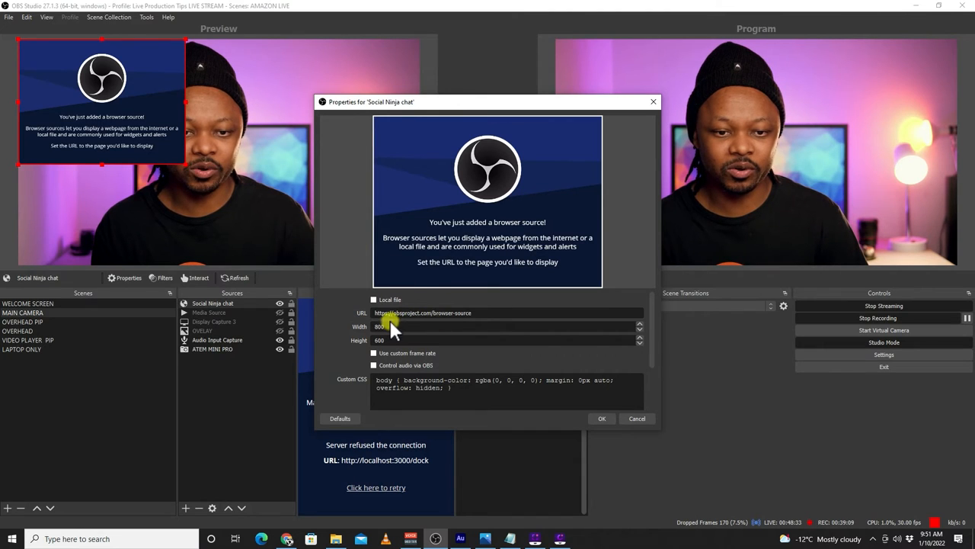
{"action": "triple_click", "coordinate": [419, 313]}
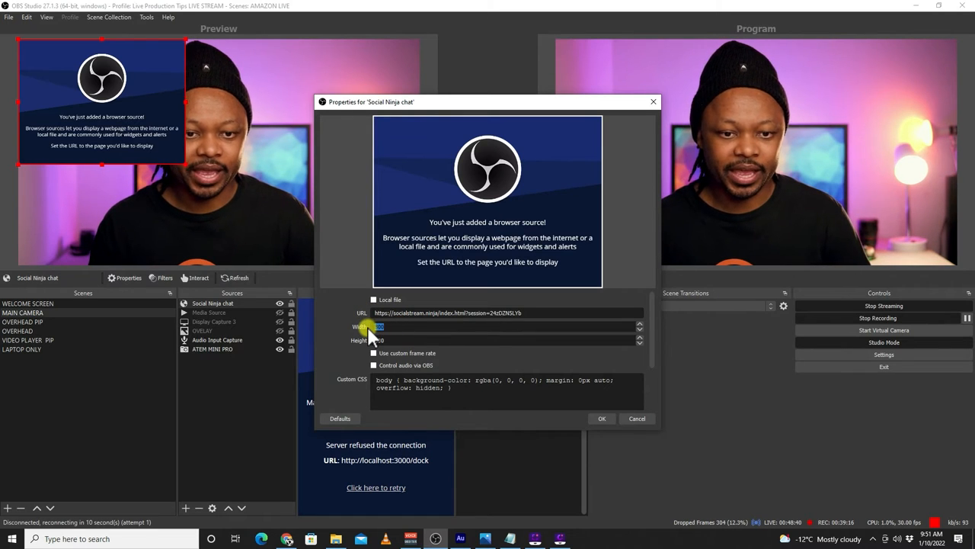
{"action": "type", "text": "1920"}
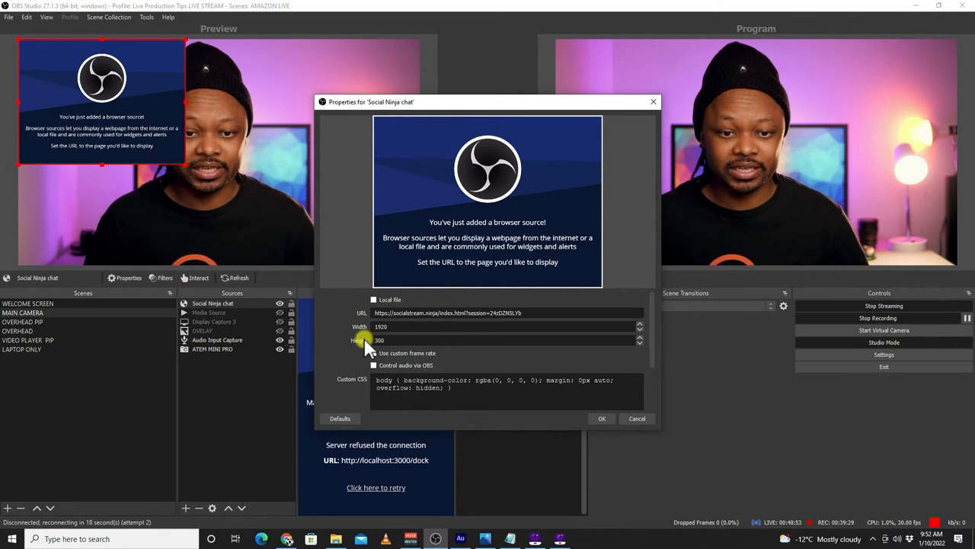
{"action": "scroll", "scroll_direction": "down", "scroll_amount": 3}
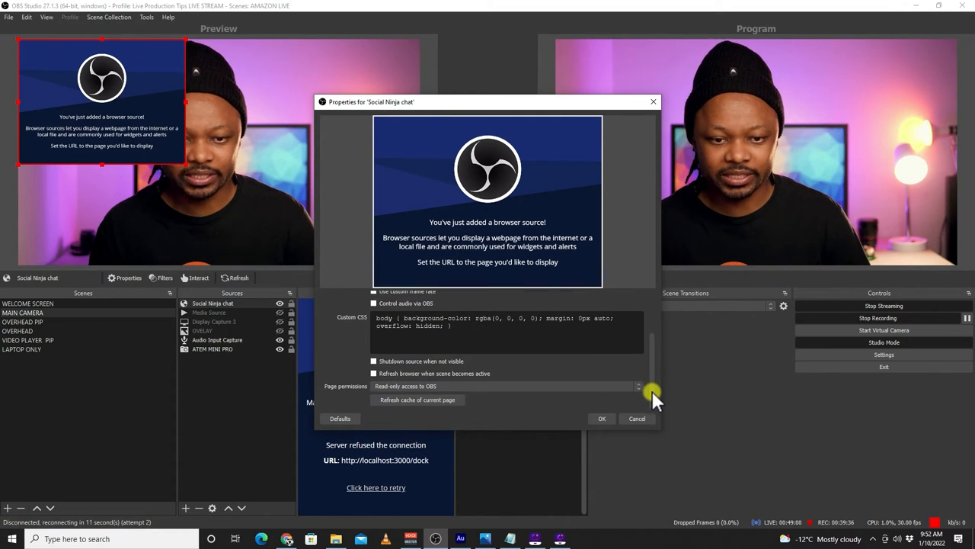
{"action": "left_click", "coordinate": [372, 373]}
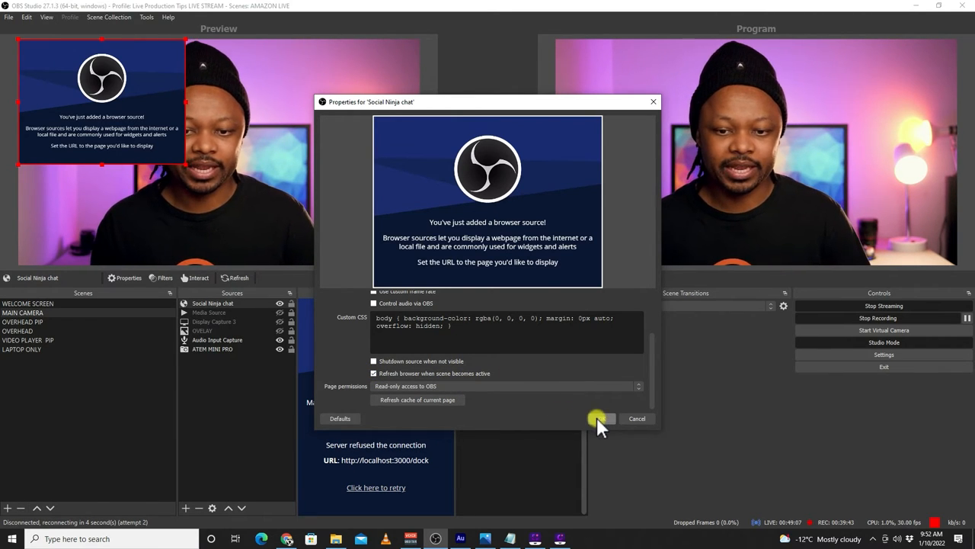
{"action": "left_click", "coordinate": [601, 418]}
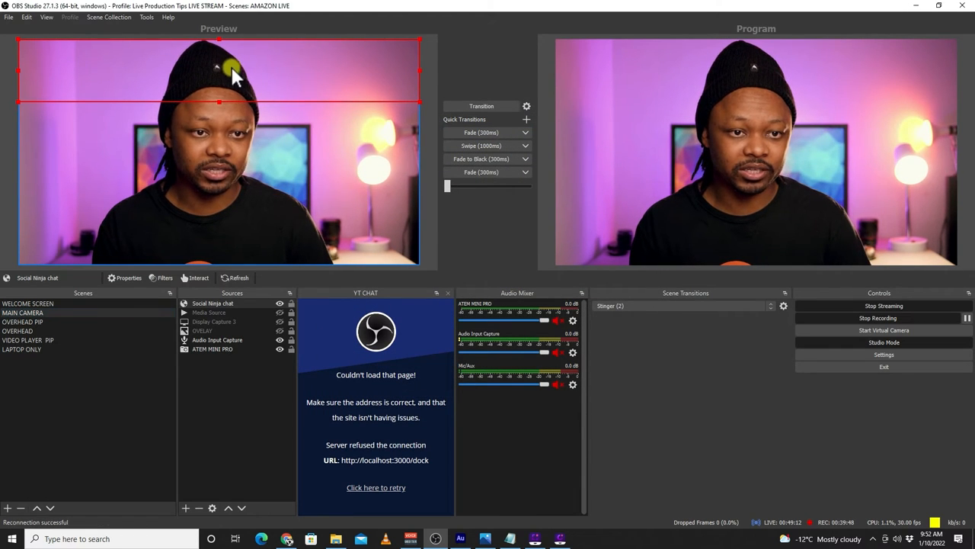
- Move the Social Ninja chat overlay down to the bottom edge of the camera frame
{"action": "left_click_drag", "start_coordinate": [228, 73], "coordinate": [231, 222]}
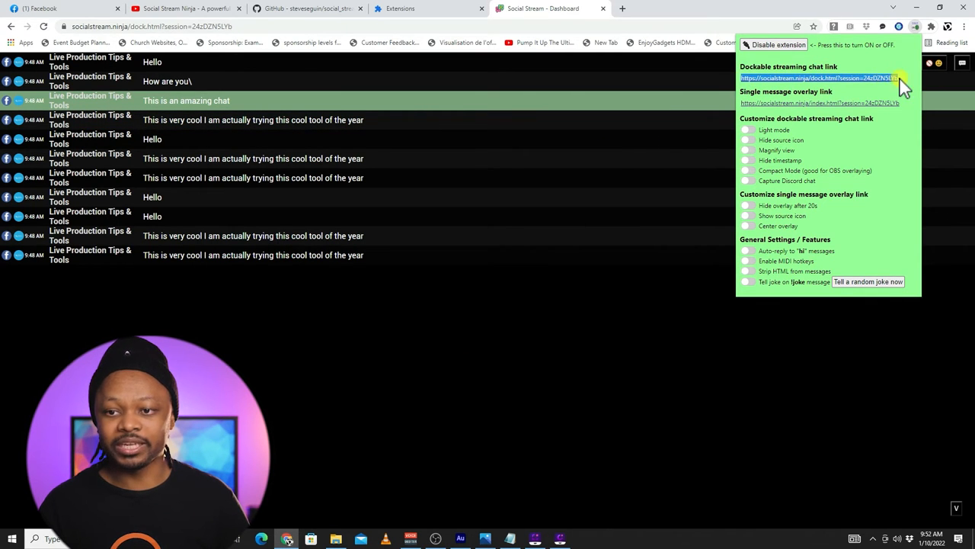
- Copy the Dockable streaming chat link from the Social Stream Ninja popup and return to OBS
{"action": "right_click", "coordinate": [827, 82]}
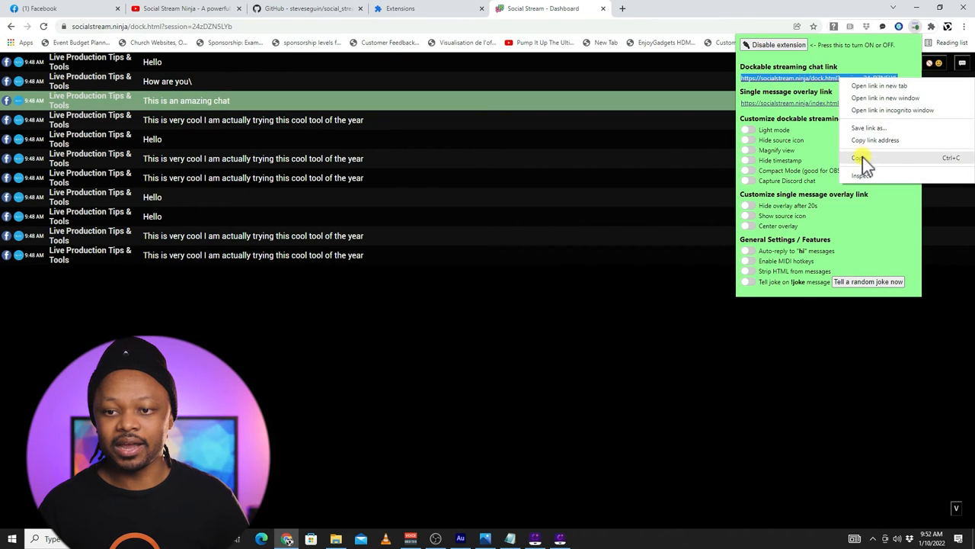
{"action": "left_click", "coordinate": [865, 157]}
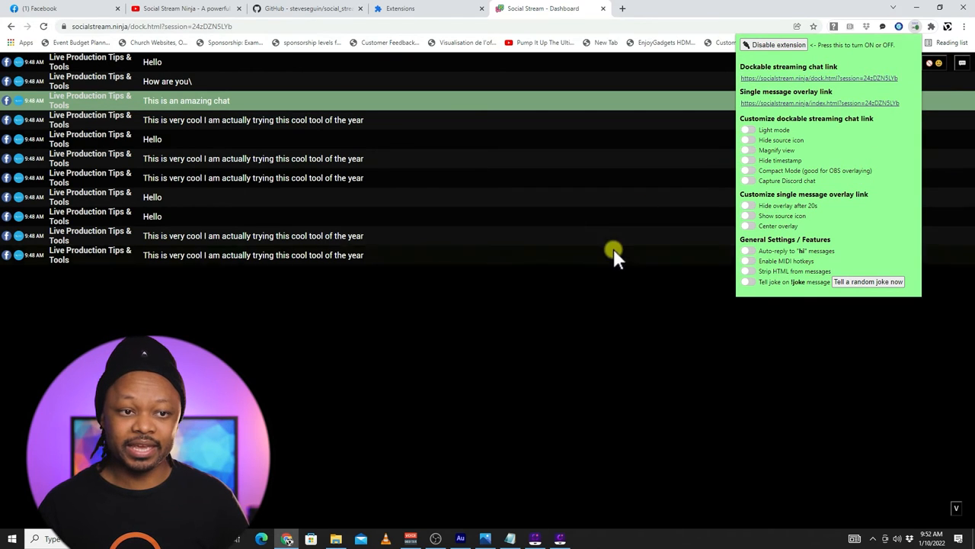
{"action": "left_click", "coordinate": [436, 537]}
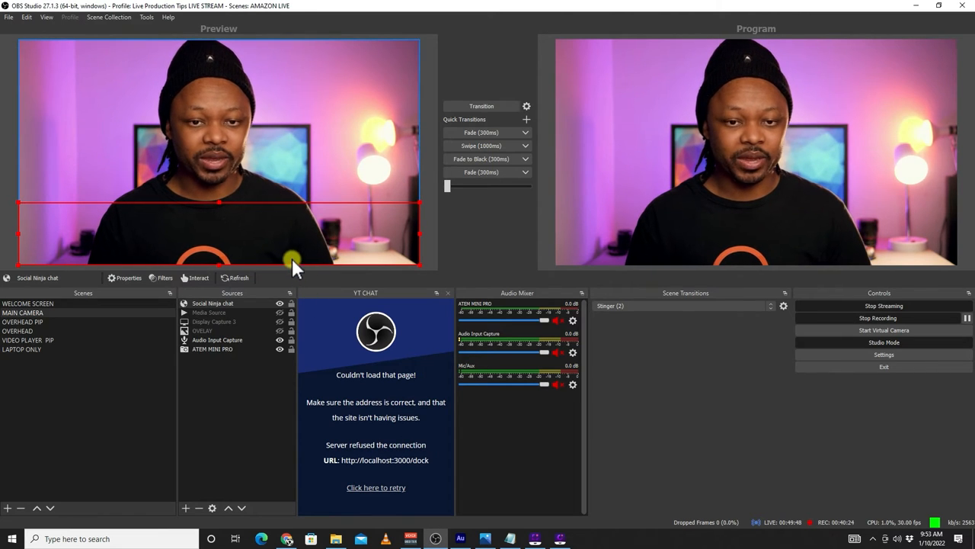
- Add a 'Social Chat Ninja' custom browser dock using the copied dock URL
{"action": "left_click", "coordinate": [46, 17]}
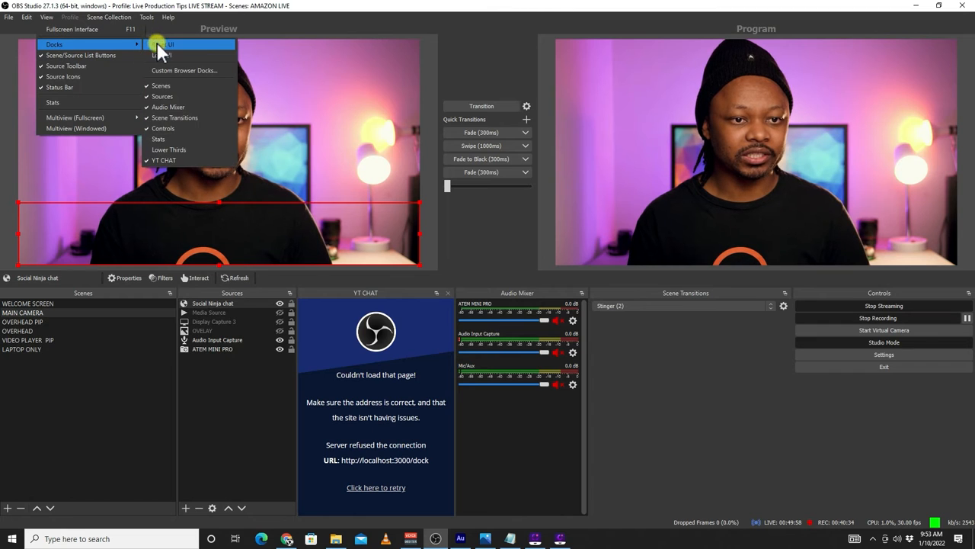
{"action": "mouse_move", "coordinate": [178, 143]}
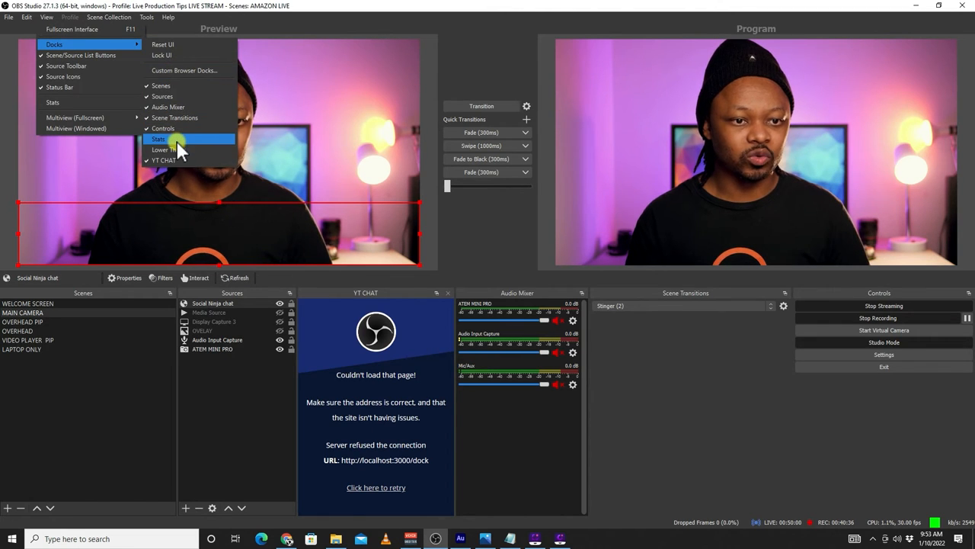
{"action": "left_click", "coordinate": [183, 70]}
{"action": "type", "text": "Social Chat Ninja"}
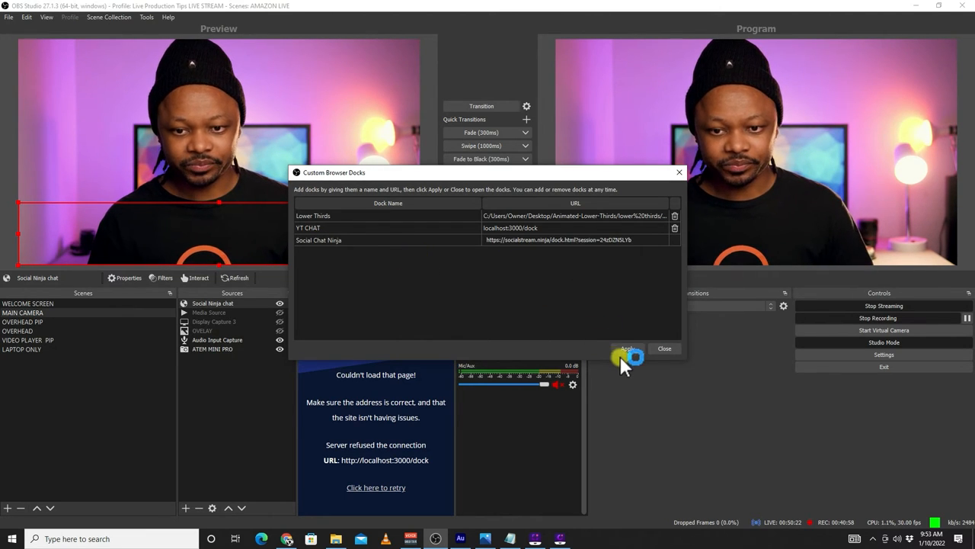
{"action": "left_click", "coordinate": [629, 348]}
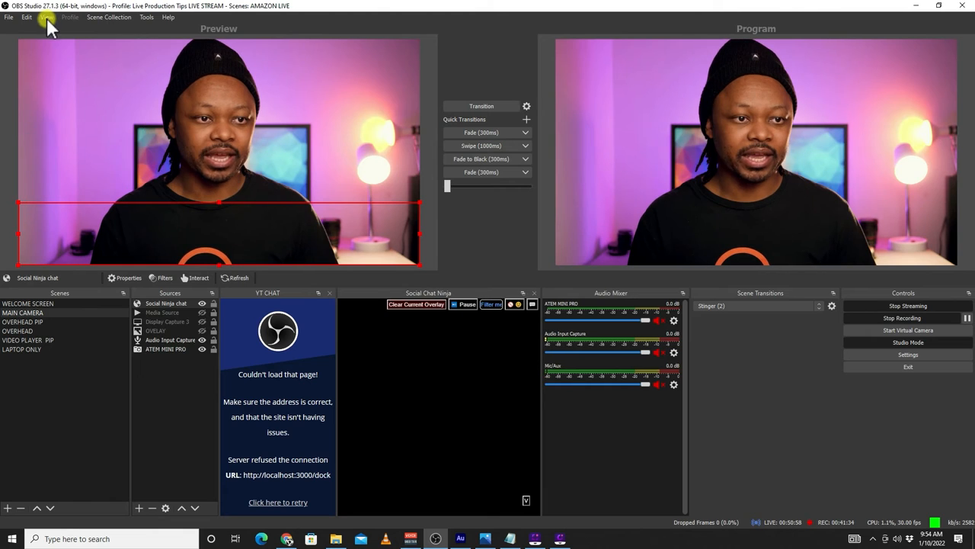
- Toggle the dock layout lock from the View menu
{"action": "left_click", "coordinate": [46, 17]}
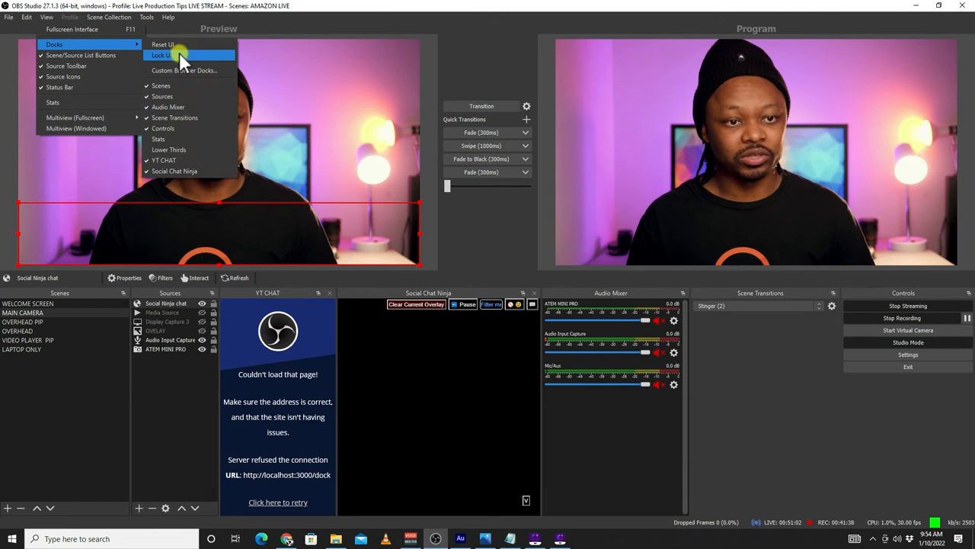
{"action": "left_click", "coordinate": [173, 54]}
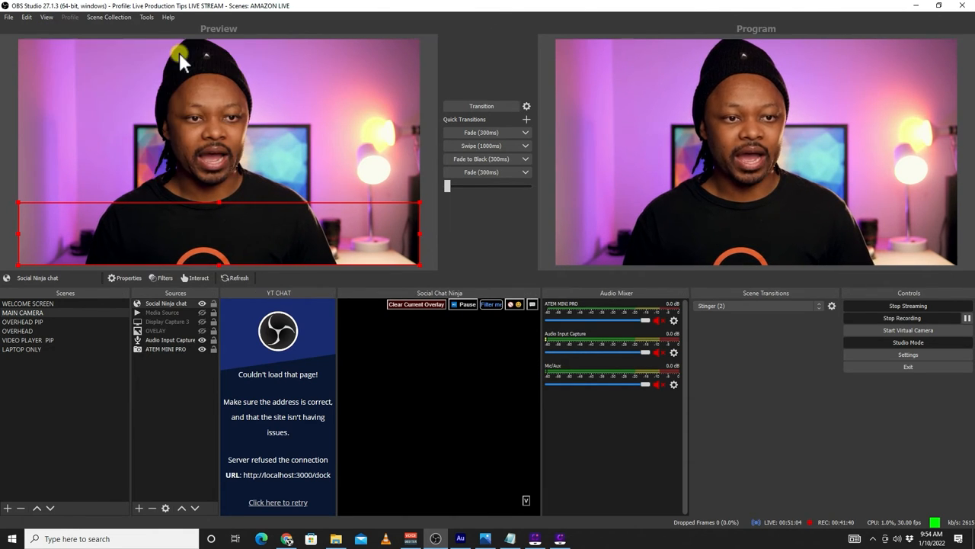
{"action": "mouse_move", "coordinate": [337, 344]}
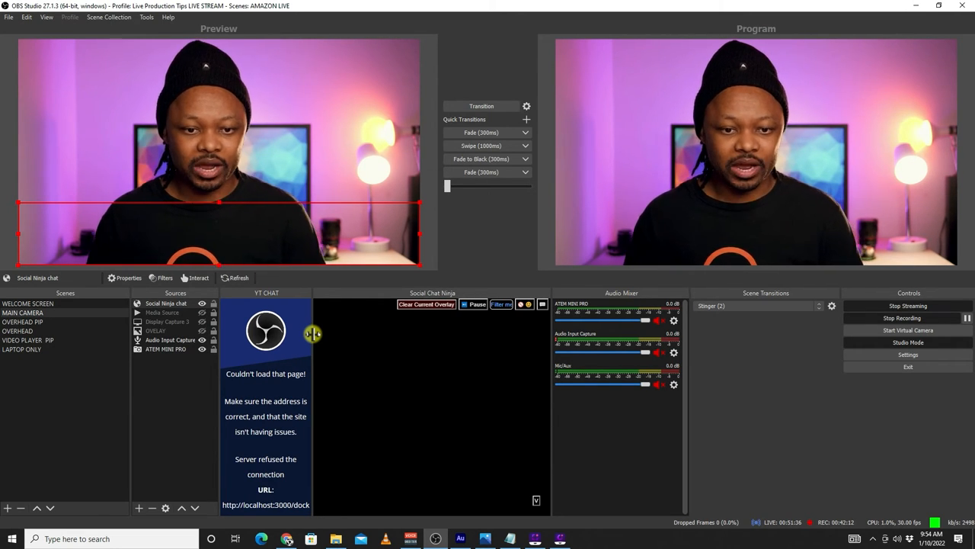
{"action": "mouse_move", "coordinate": [392, 458]}
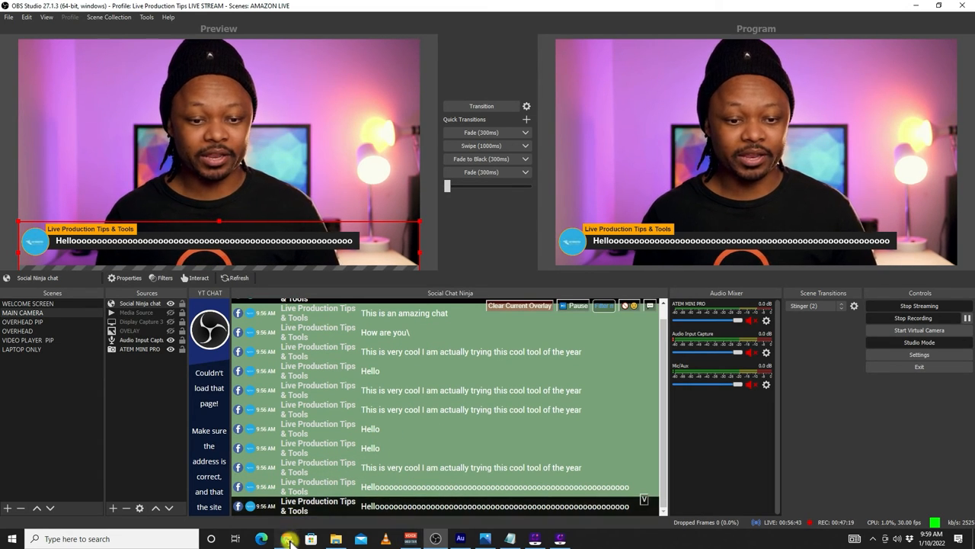
- Switch to the Facebook live page in the browser
{"action": "left_click", "coordinate": [286, 540]}
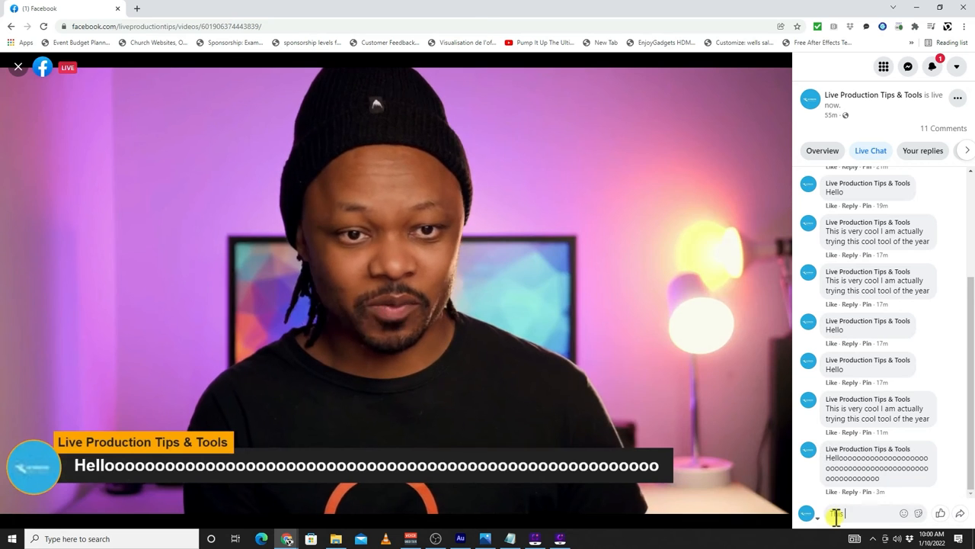
- Type a new Facebook live comment beginning 'This is so c'
{"action": "type", "text": "is so c"}
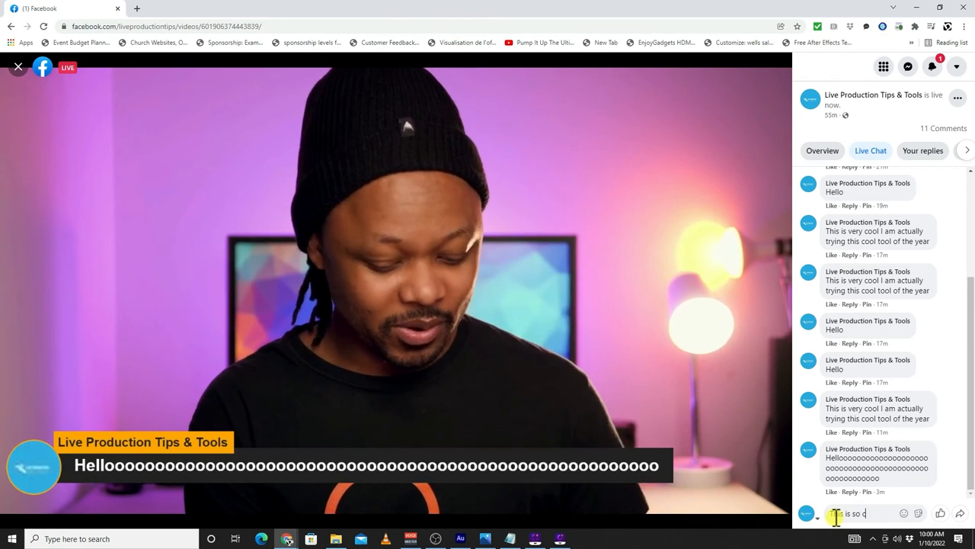